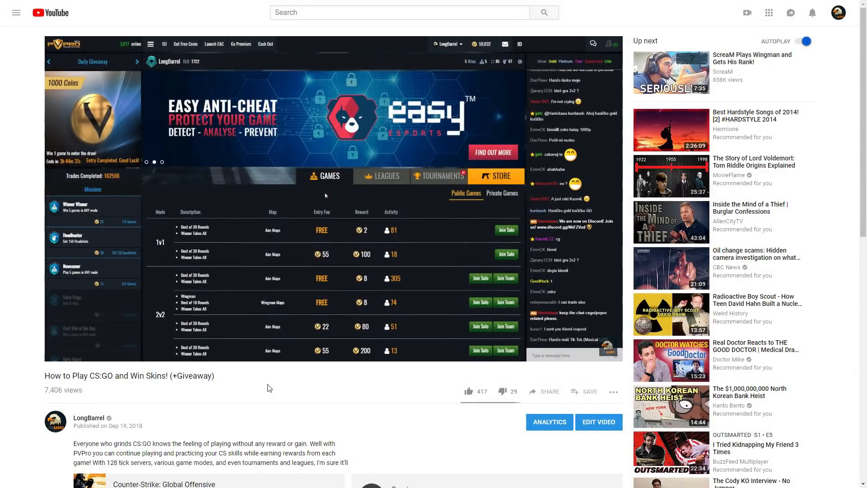
{"action": "mouse_move", "coordinate": [320, 196]}
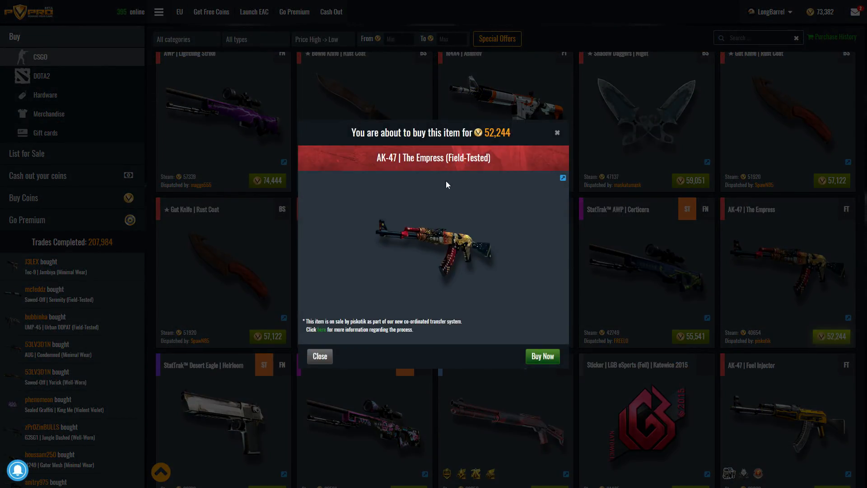
{"action": "mouse_move", "coordinate": [541, 355]}
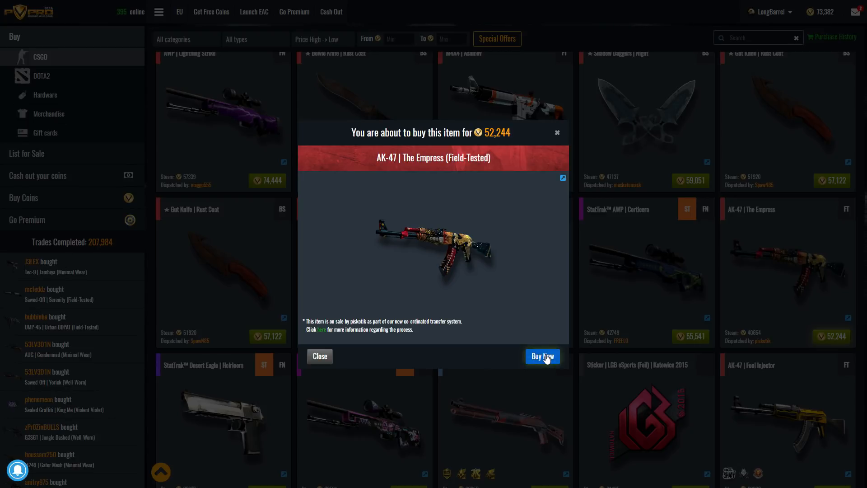
Confirm buying the AK-47 | The Empress (Field-Tested) for 52,244 coins and track the purchase
{"action": "left_click", "coordinate": [541, 356]}
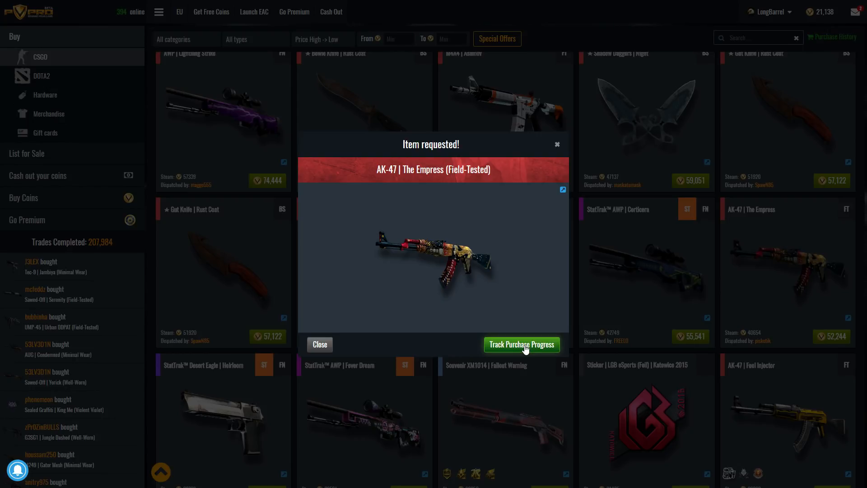
{"action": "left_click", "coordinate": [520, 344]}
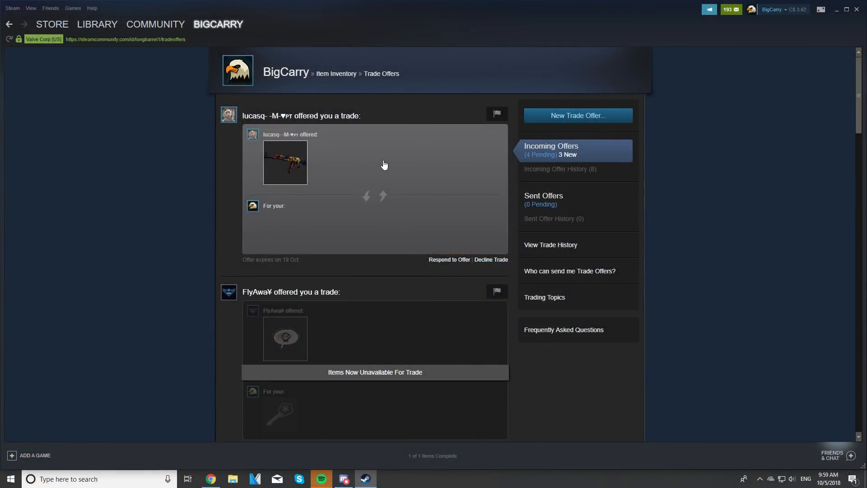
Respond to the incoming Steam trade offer containing the AK-47 skin
{"action": "left_click", "coordinate": [449, 259]}
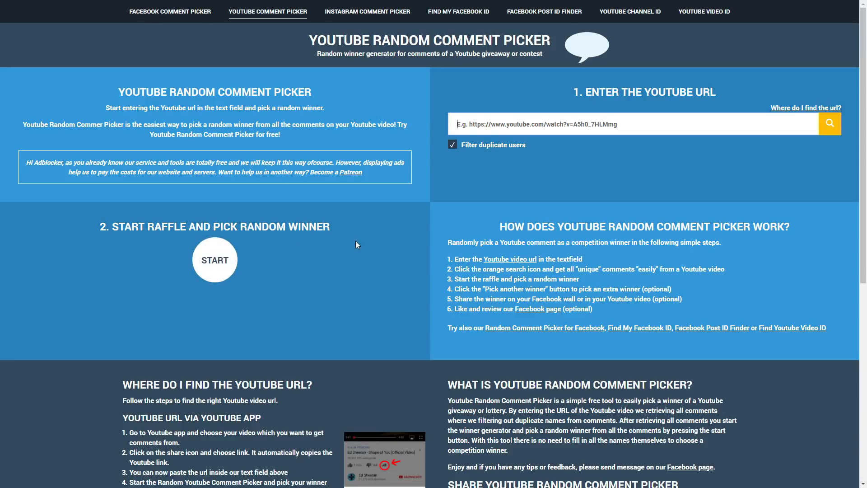
{"action": "mouse_move", "coordinate": [173, 309]}
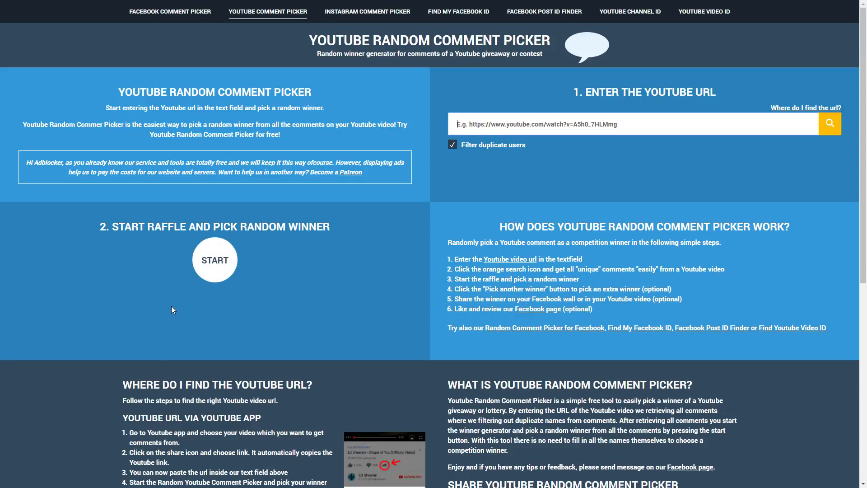
{"action": "mouse_move", "coordinate": [198, 306]}
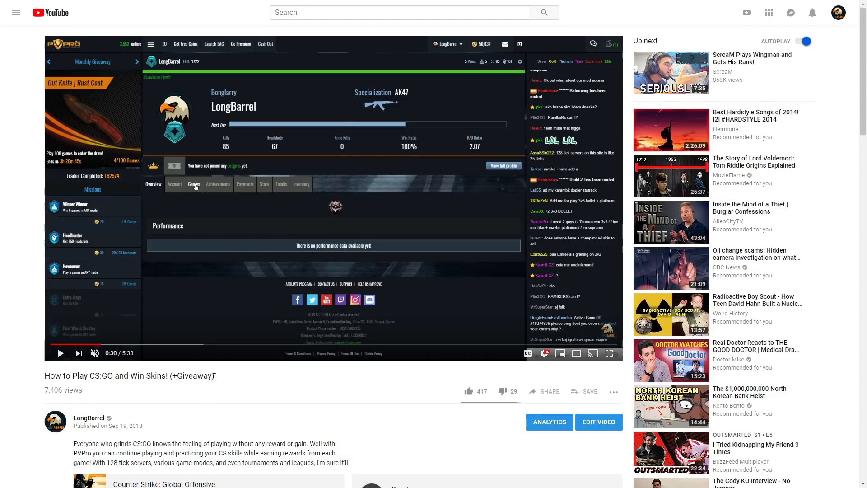
Scroll the giveaway video's YouTube page to bring its title and link into view
{"action": "scroll", "scroll_direction": "down", "scroll_amount": 3}
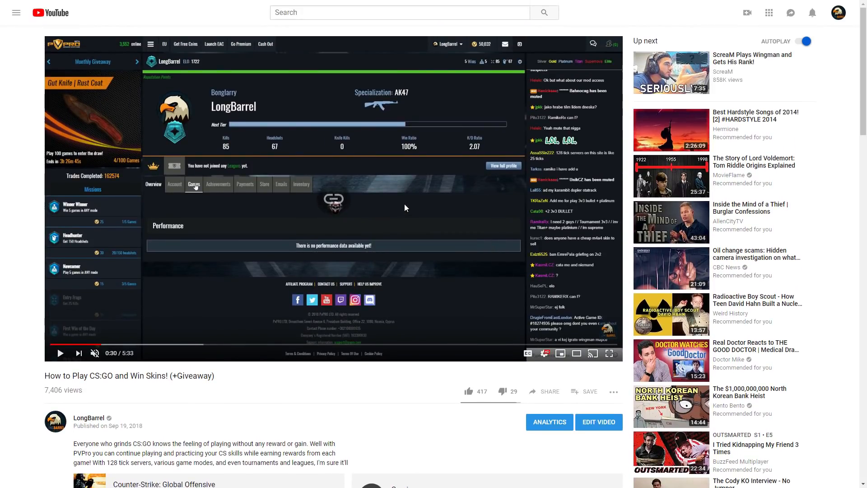
{"action": "mouse_move", "coordinate": [317, 198]}
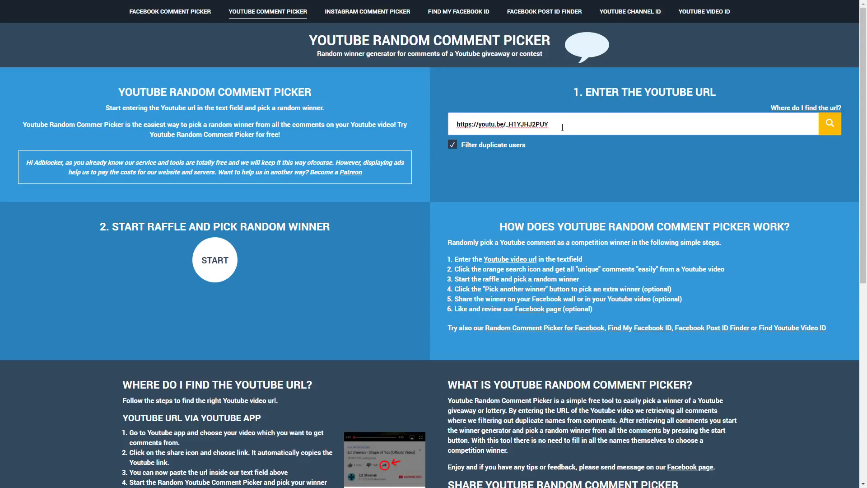
Fetch the giveaway video's comments from its URL with the orange search icon
{"action": "left_click", "coordinate": [829, 123]}
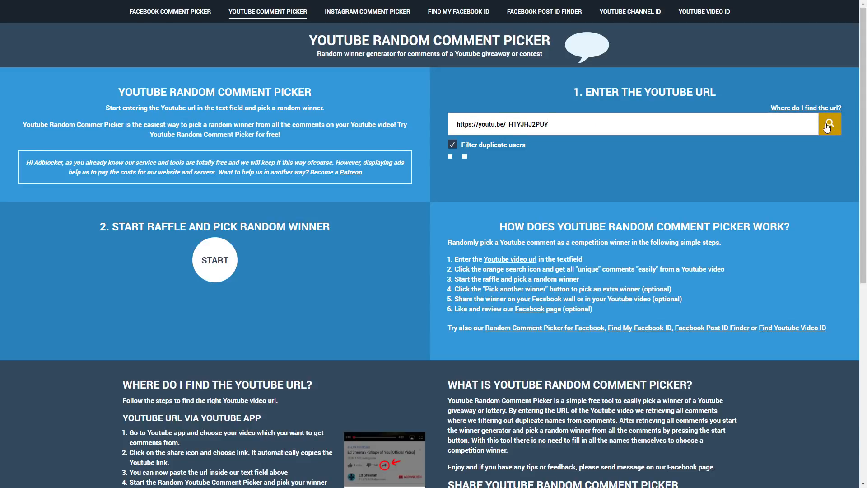
{"action": "left_click", "coordinate": [827, 124]}
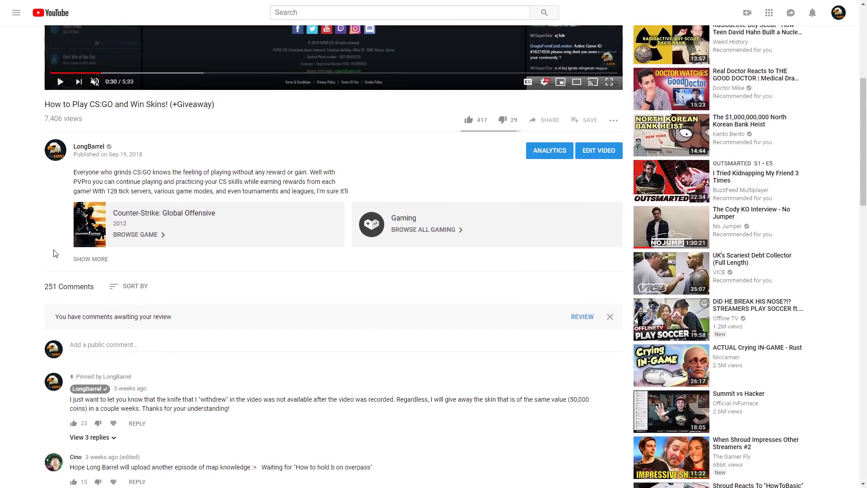
Zoom in on the page while the video's 251 comments load into the picker
{"action": "key", "text": "ctrl+plus"}
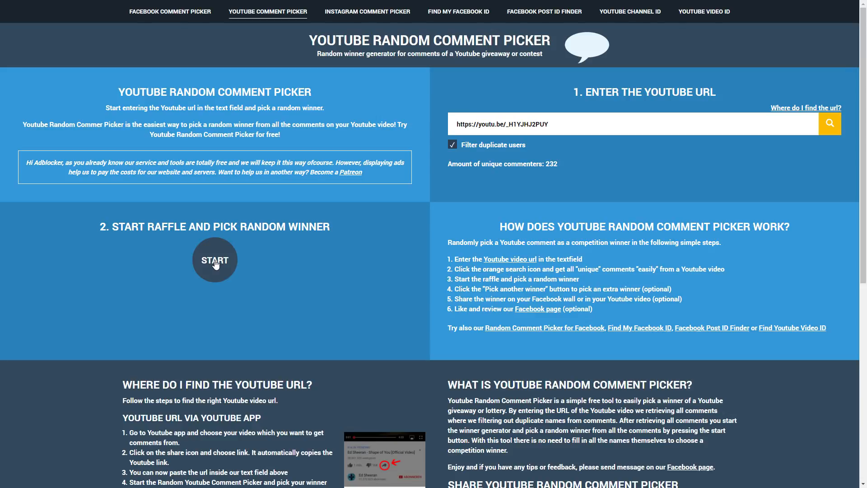
{"action": "left_click", "coordinate": [214, 260]}
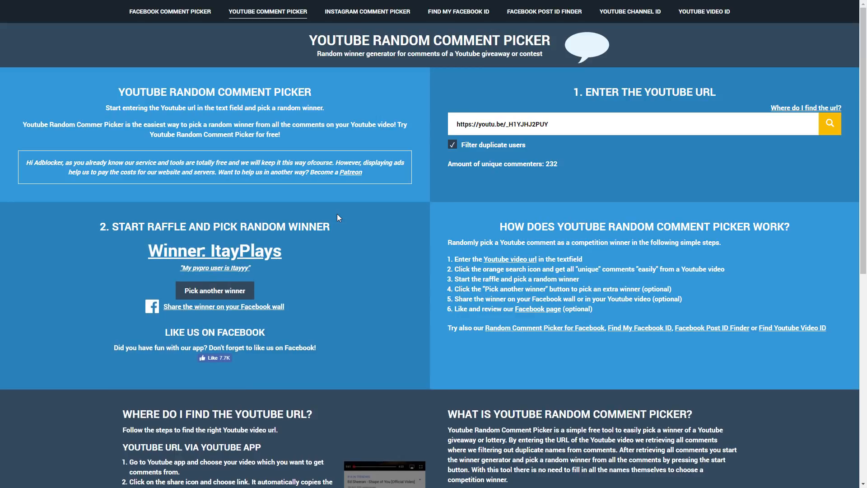
{"action": "mouse_move", "coordinate": [216, 276]}
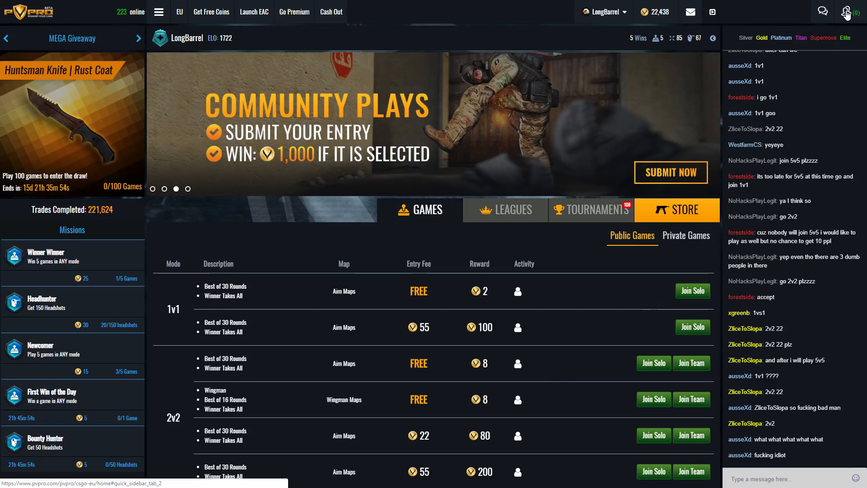
{"action": "left_click", "coordinate": [848, 12]}
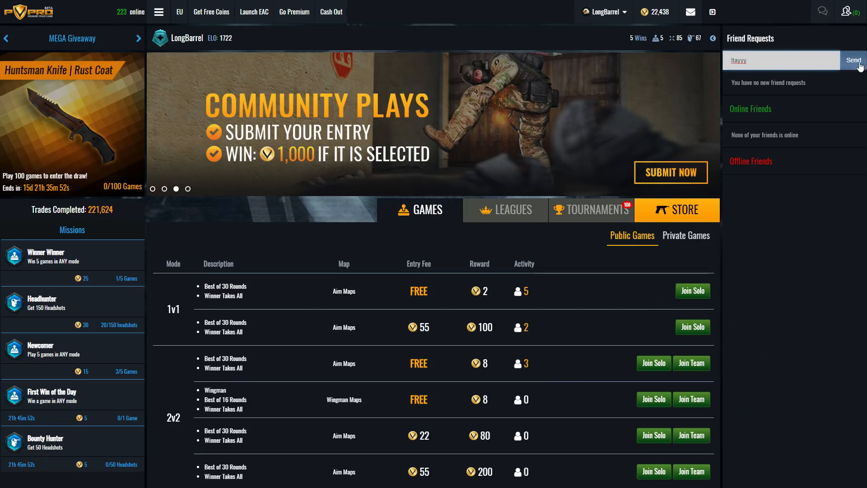
{"action": "left_click", "coordinate": [851, 60]}
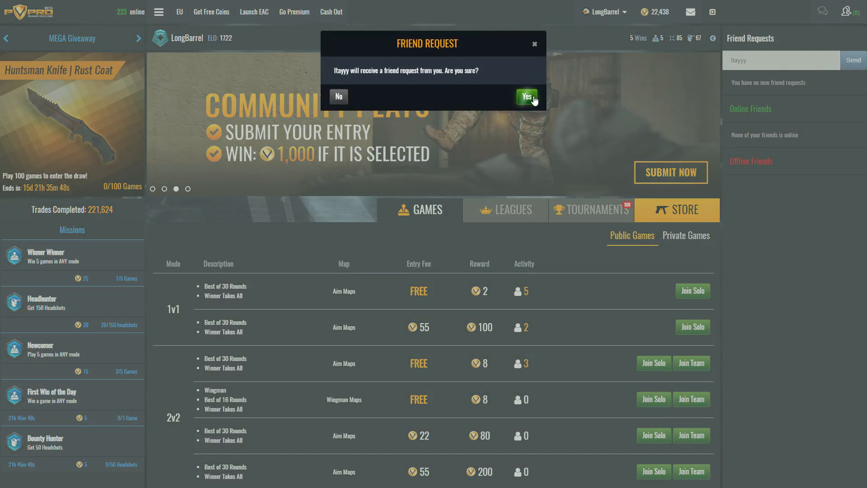
{"action": "left_click", "coordinate": [525, 97]}
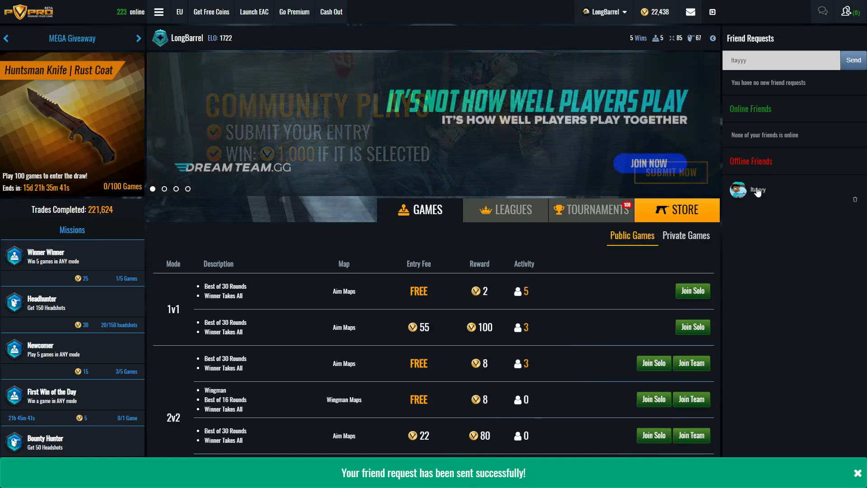
{"action": "left_click", "coordinate": [757, 189]}
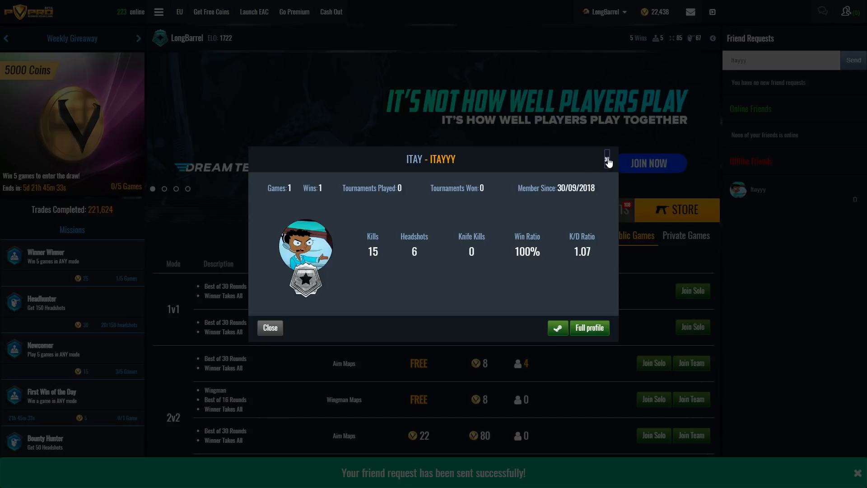
{"action": "left_click", "coordinate": [607, 154]}
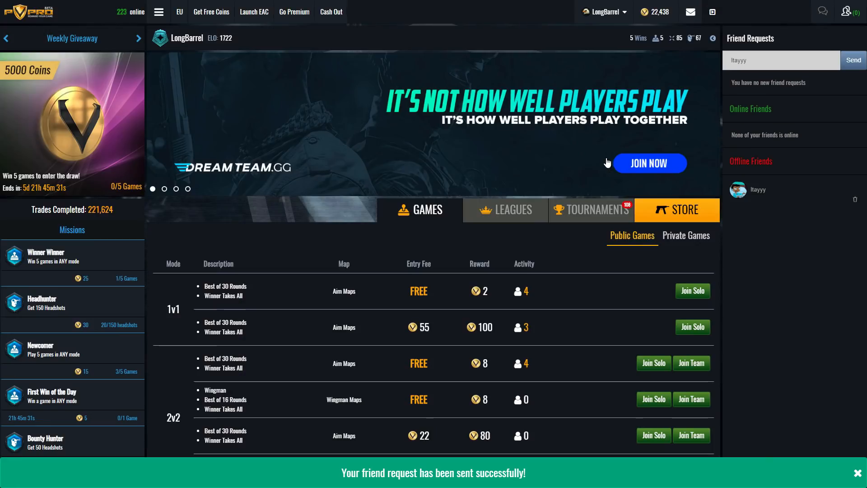
{"action": "mouse_move", "coordinate": [509, 162]}
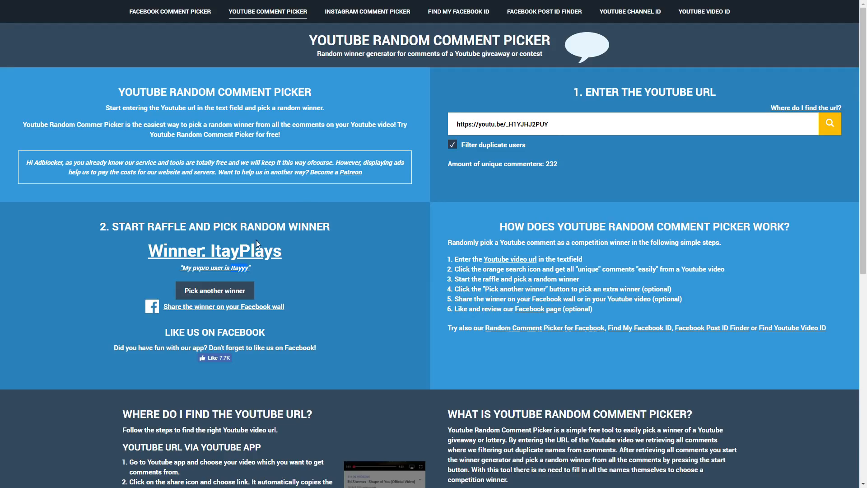
Open ItayPlays's YouTube channel from the raffle result
{"action": "left_click", "coordinate": [214, 250]}
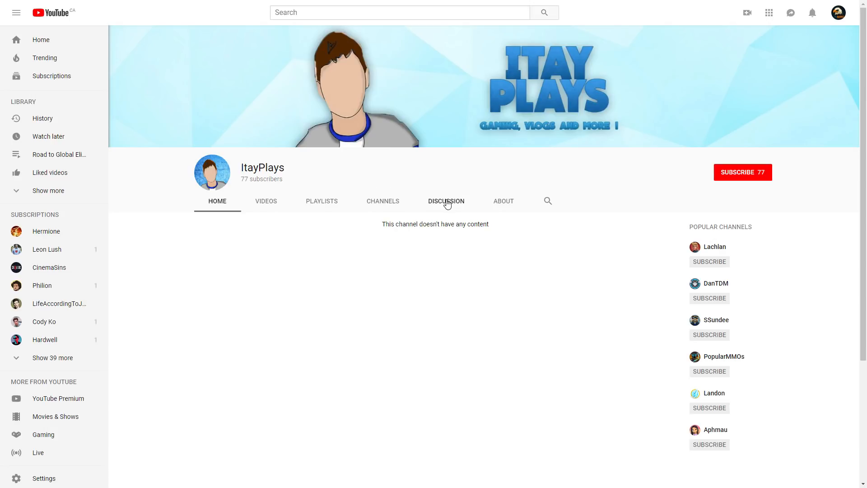
Post 'Congratulations, you're the winner of the PvPro giveaway! Please PM me on Twitter to ...' on the Discussion tab
{"action": "left_click", "coordinate": [446, 200]}
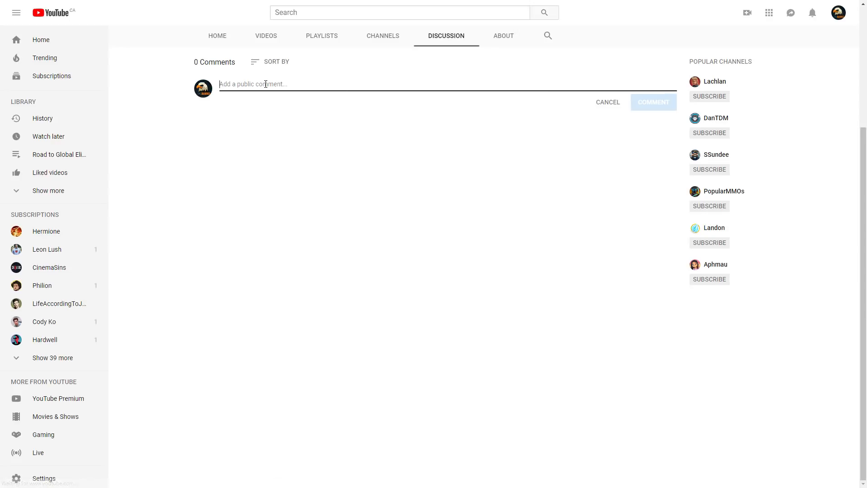
{"action": "type", "text": "Congratulations, you're the winner of the PvPro giveaway! Please PM me on Twitter to receive your skin! https://twitter.com/LongBarrel1"}
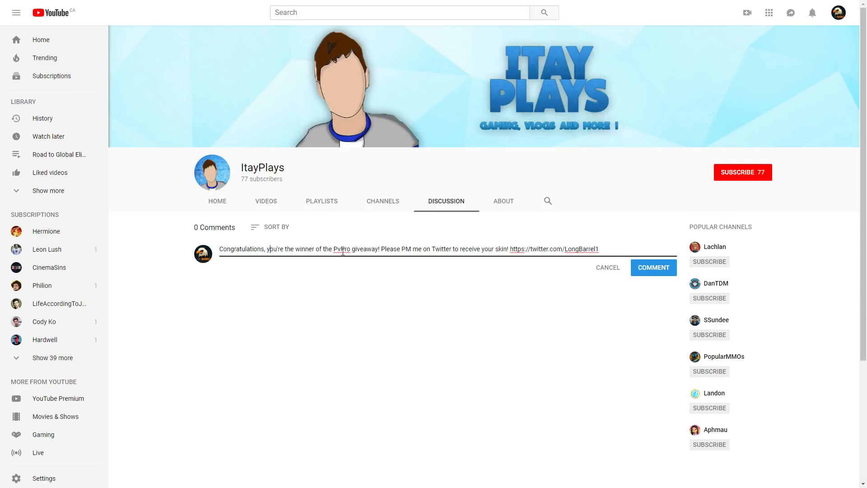
{"action": "mouse_move", "coordinate": [384, 250]}
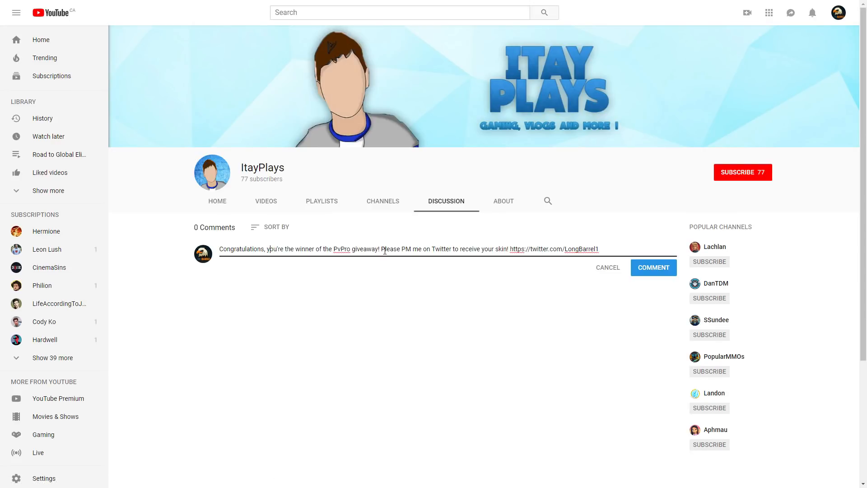
{"action": "double_click", "coordinate": [514, 248]}
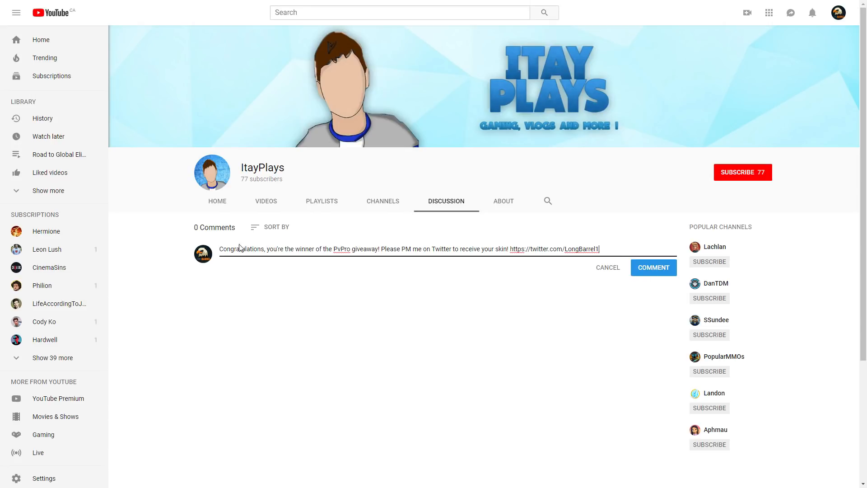
{"action": "mouse_move", "coordinate": [580, 248]}
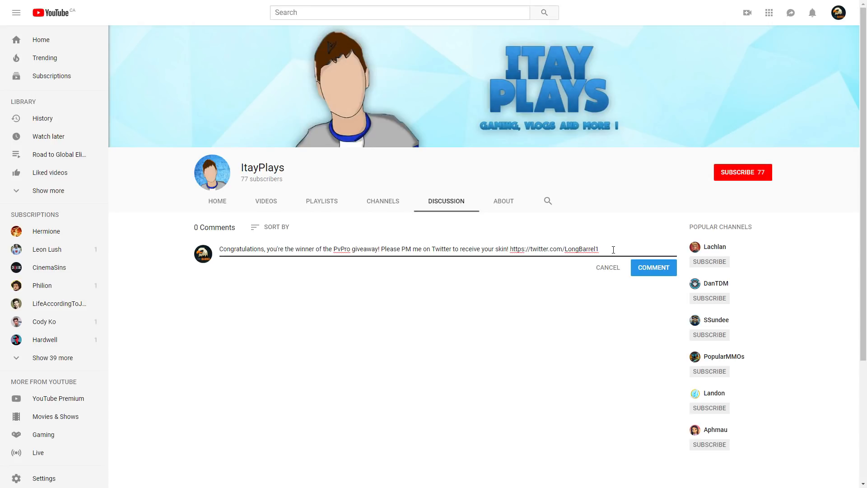
{"action": "left_click", "coordinate": [653, 267]}
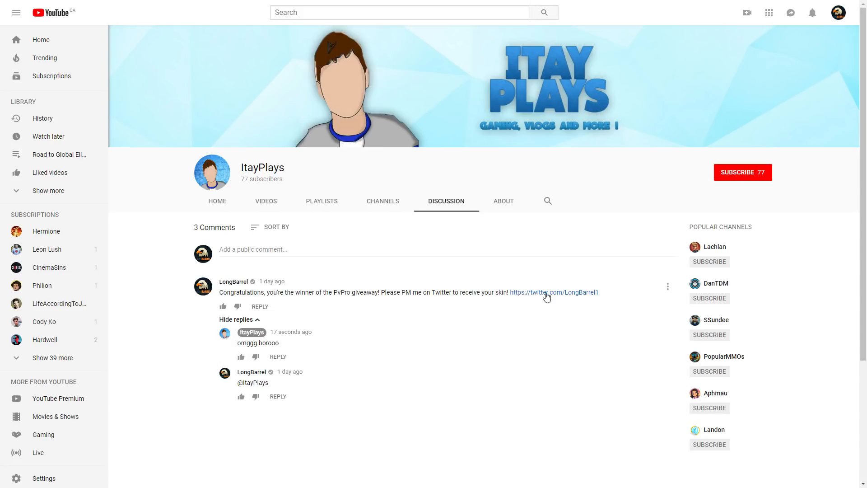
Read the winner's reply under the congratulations comment, highlighting a word in it
{"action": "left_click", "coordinate": [553, 292]}
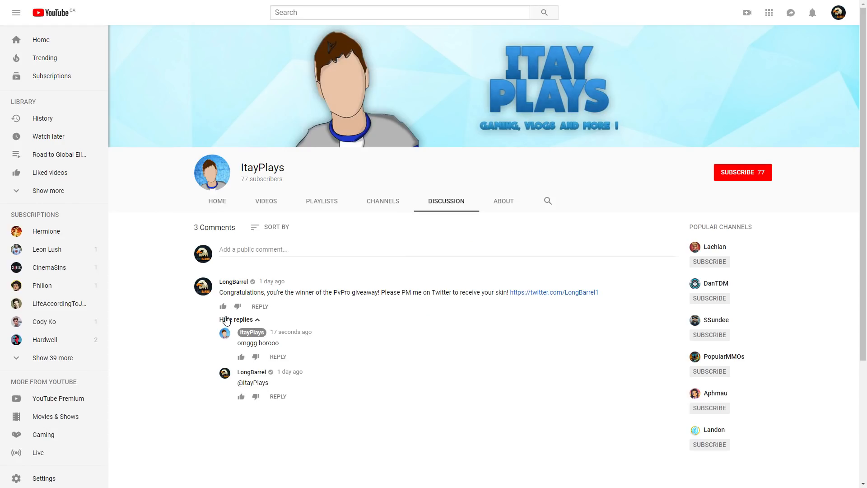
{"action": "double_click", "coordinate": [267, 343]}
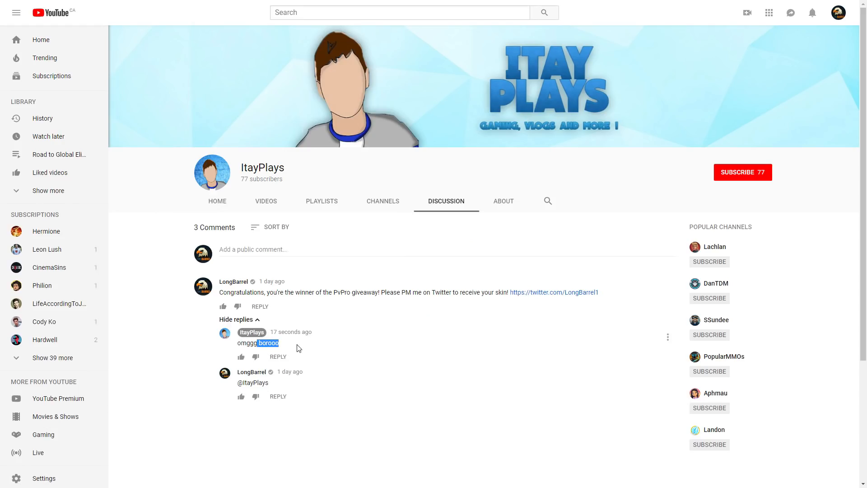
Refresh via Home and Discussion, then expand the 3 replies under the congratulations comment
{"action": "left_click", "coordinate": [217, 201]}
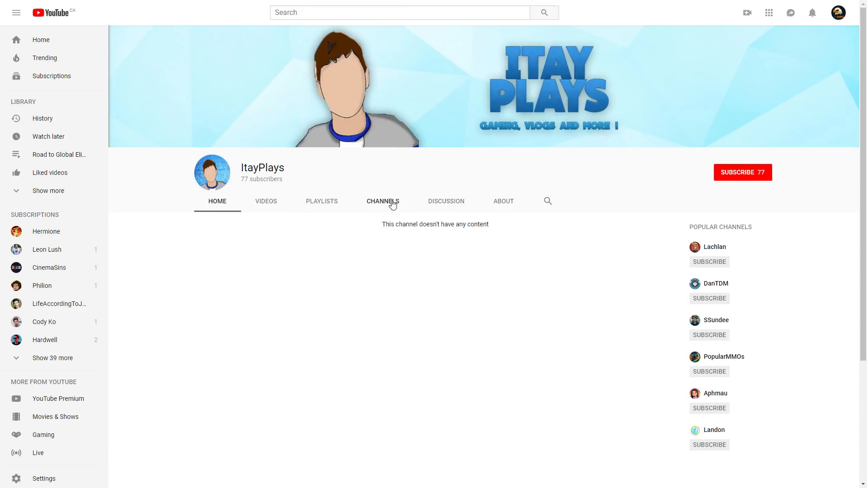
{"action": "mouse_move", "coordinate": [459, 205]}
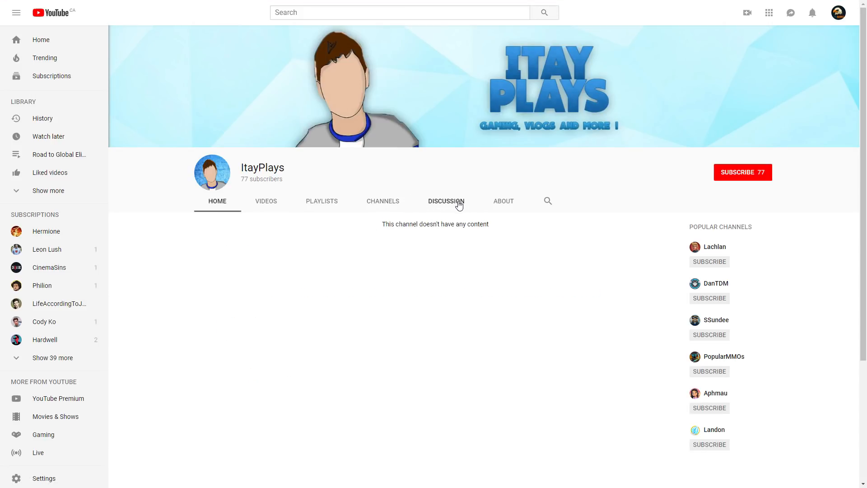
{"action": "left_click", "coordinate": [445, 201]}
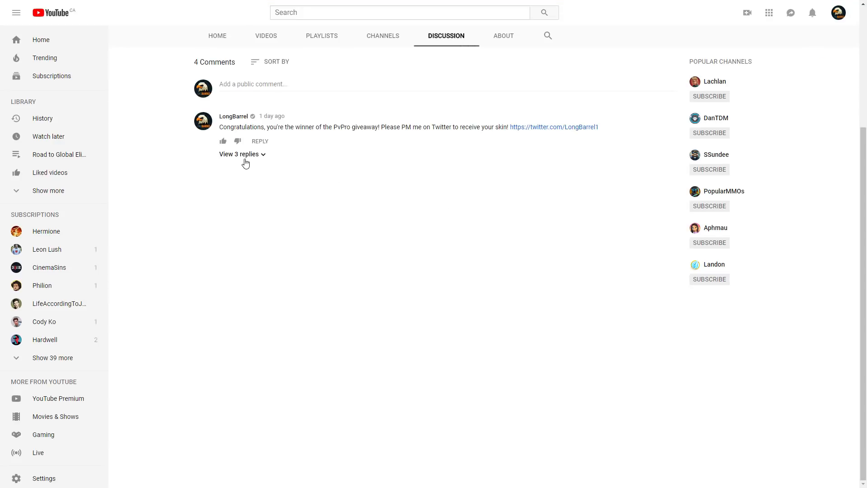
{"action": "left_click", "coordinate": [239, 154]}
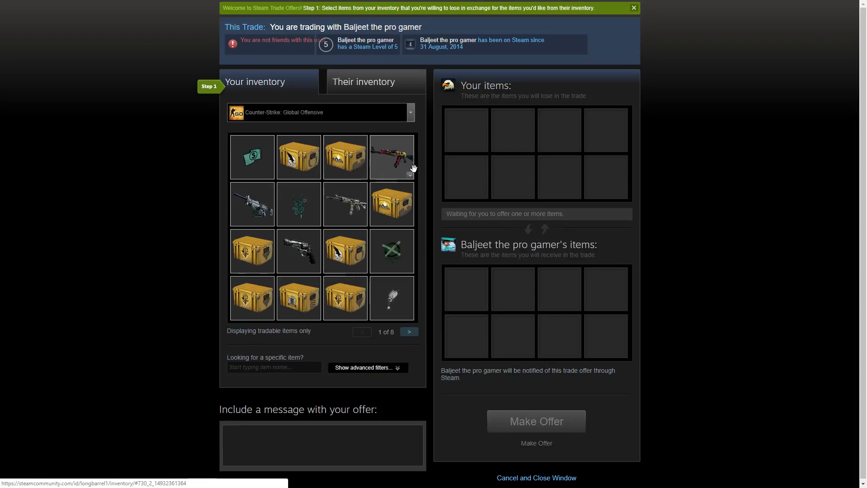
{"action": "mouse_move", "coordinate": [391, 157]}
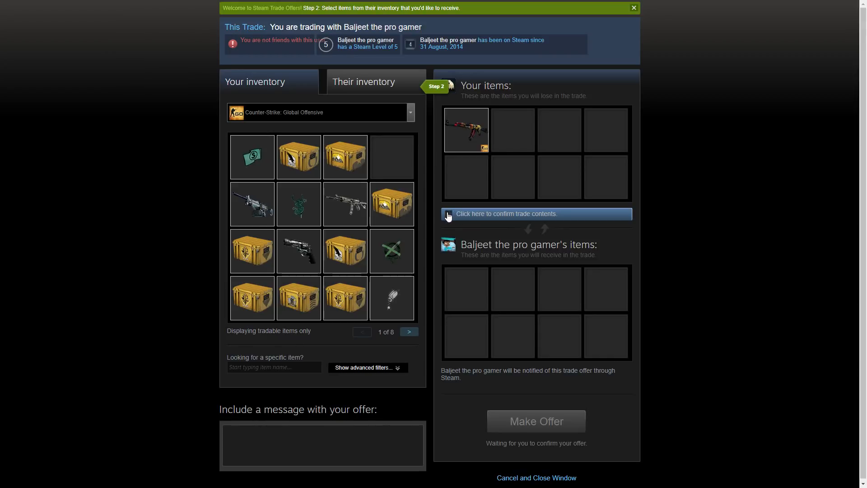
Confirm the trade contents with the AK-47, send the offer, and dismiss the mobile-confirmation notice
{"action": "left_click", "coordinate": [507, 213]}
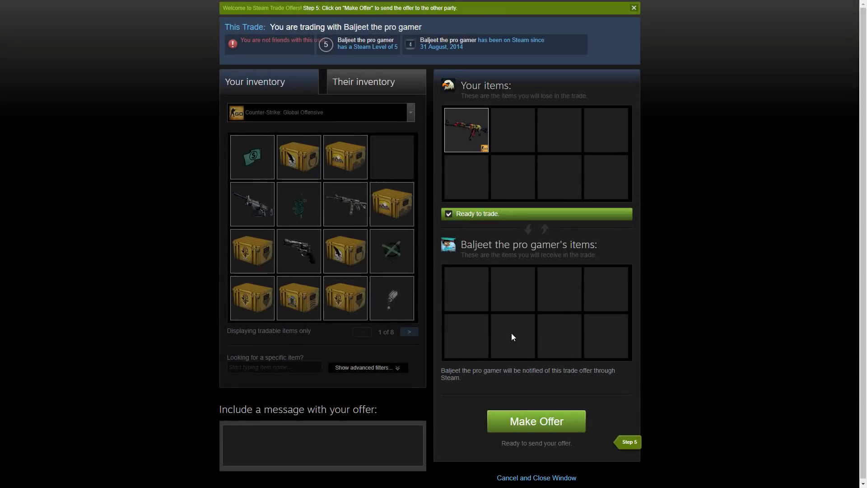
{"action": "left_click", "coordinate": [534, 421]}
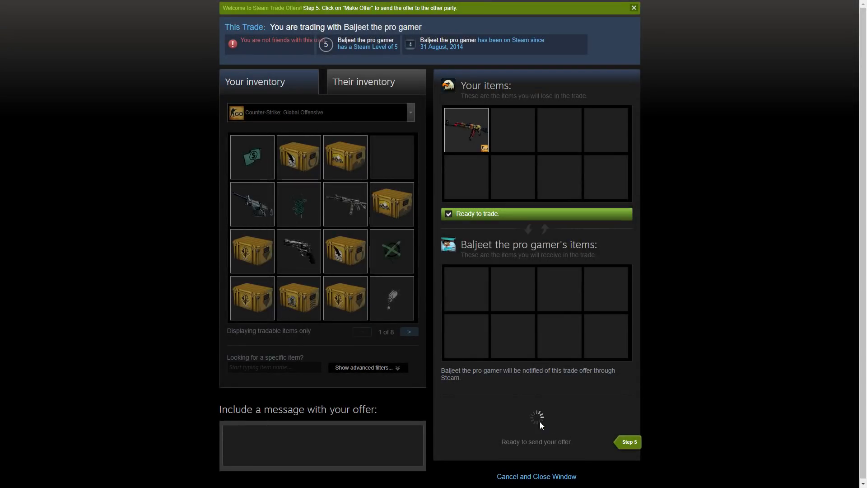
{"action": "left_click", "coordinate": [626, 442]}
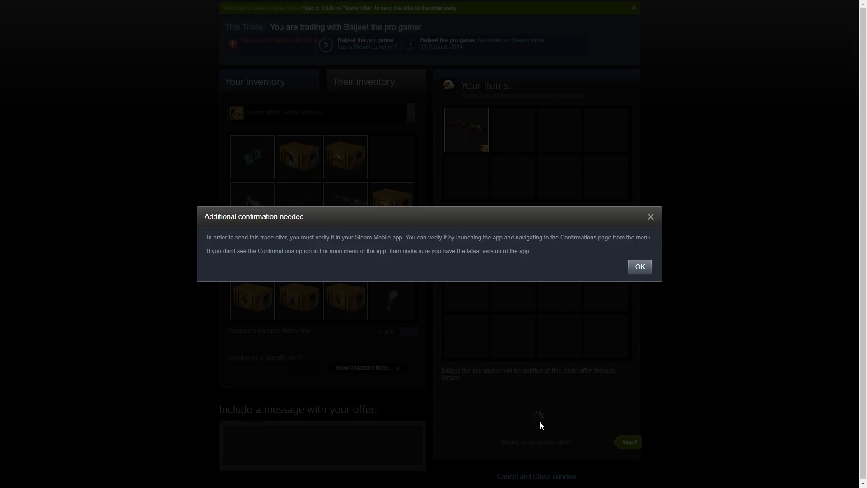
{"action": "left_click", "coordinate": [639, 265]}
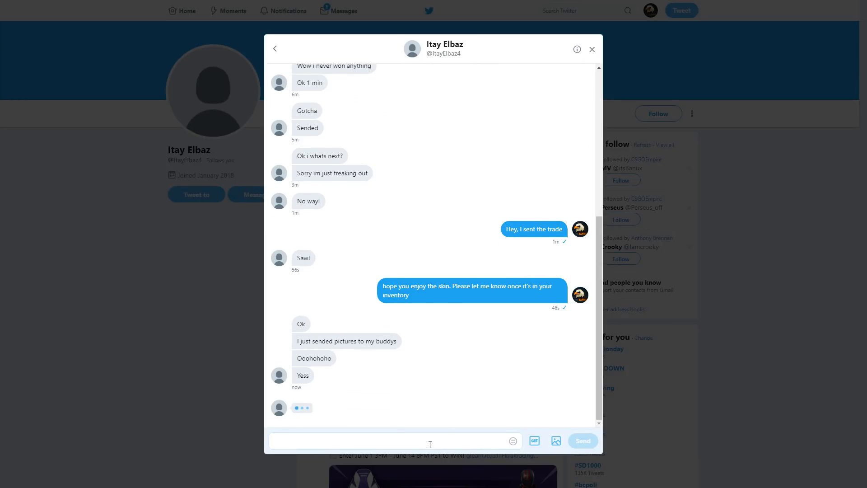
Reply 'No problem buddy, enjoy' to the winner's thank-you in the Twitter DM
{"action": "type", "text": "No problem u"}
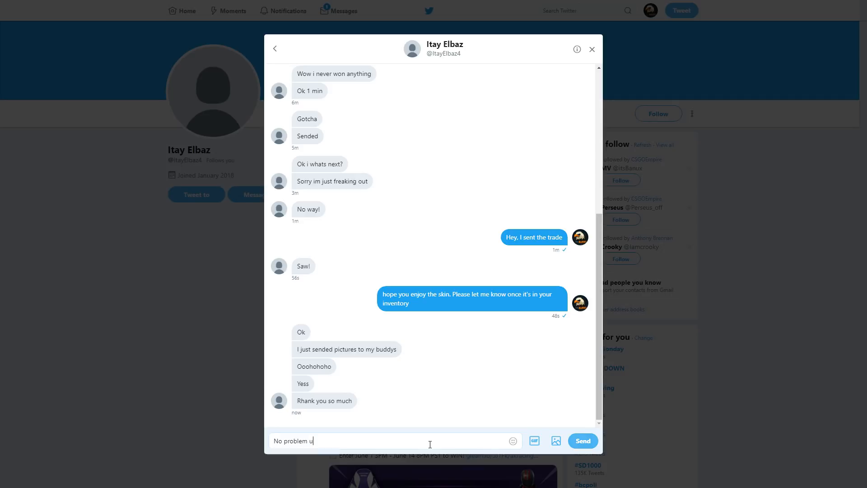
{"action": "type", "text": "buddy, enj"}
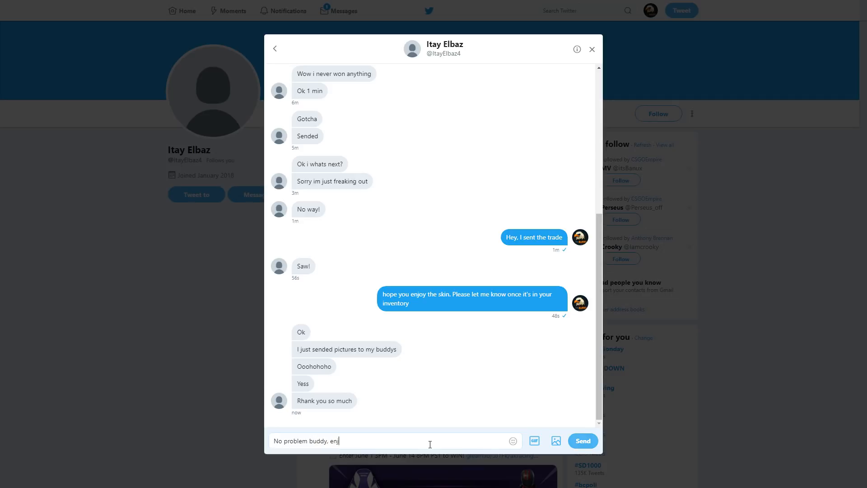
{"action": "left_click", "coordinate": [582, 441]}
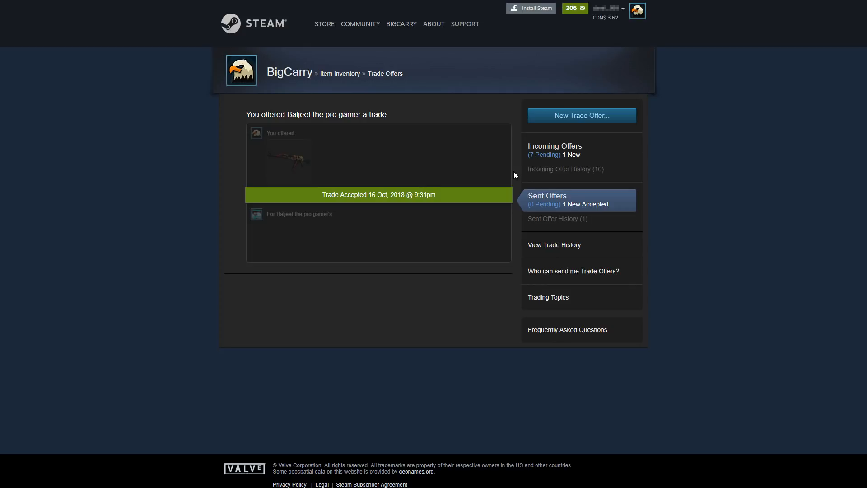
{"action": "mouse_move", "coordinate": [476, 199]}
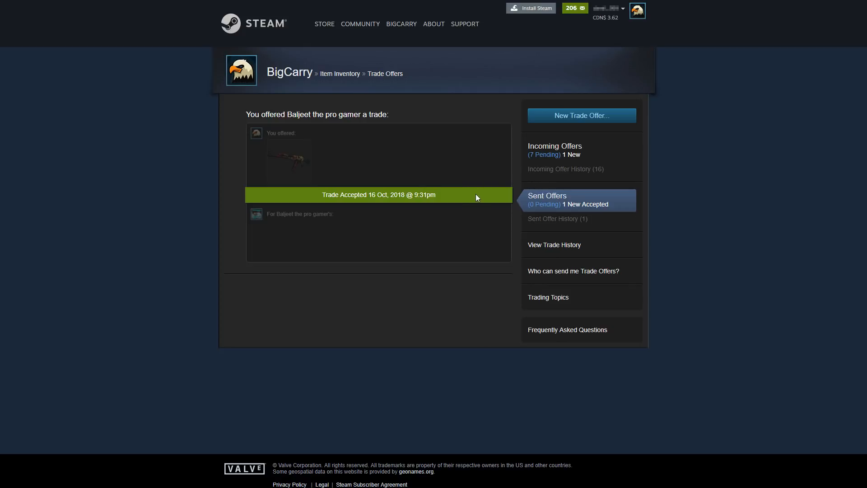